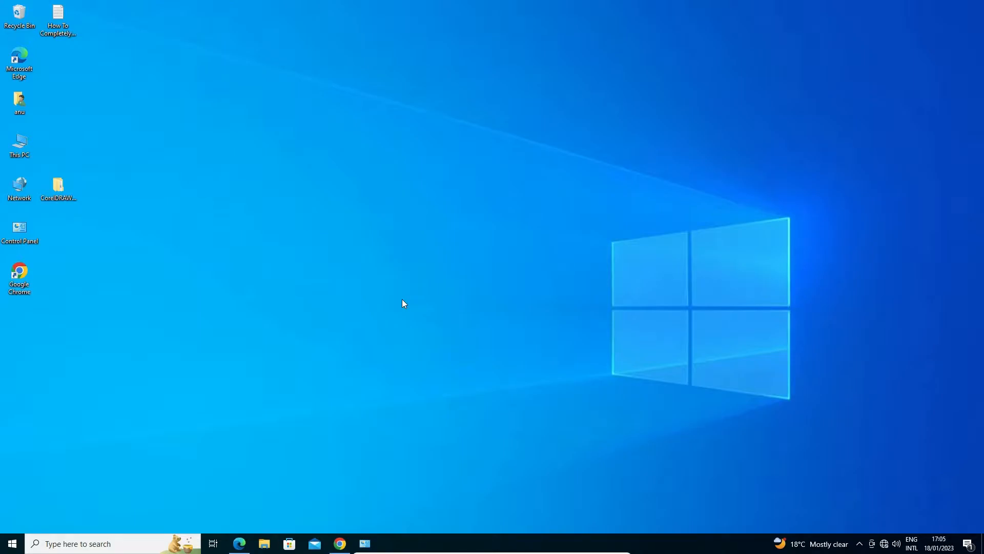
mouse_move(381, 302)
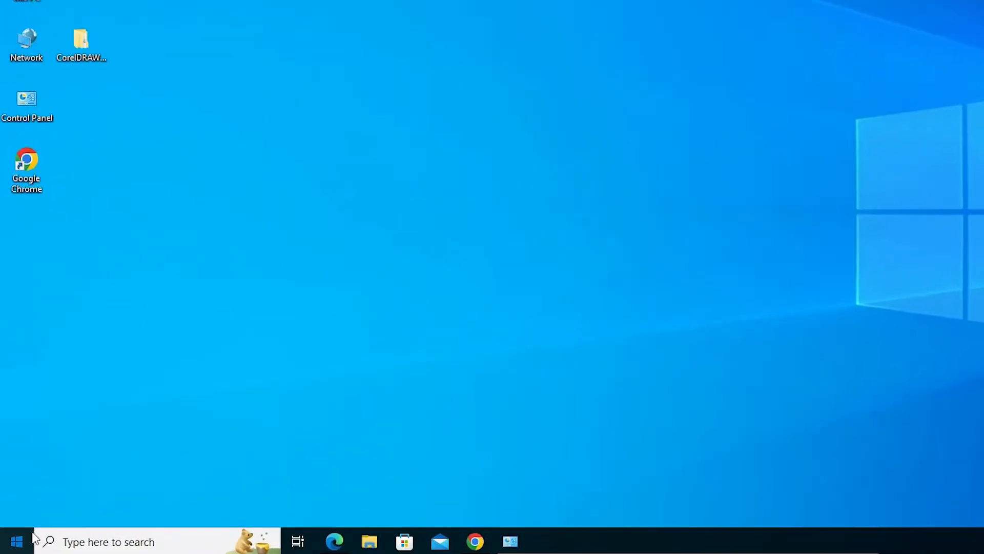
Open Control Panel from the desktop and go to Programs and Features
text(con)
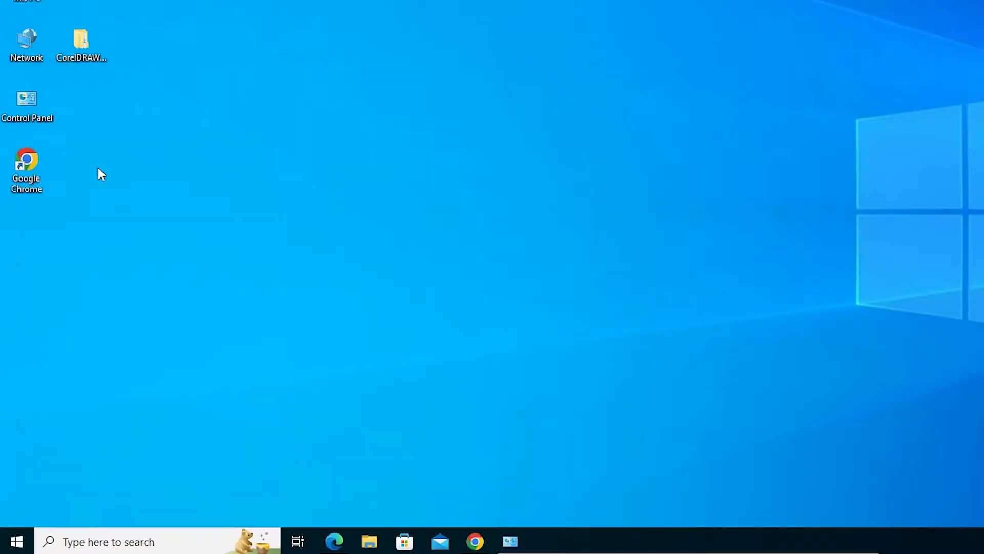
double_click(27, 107)
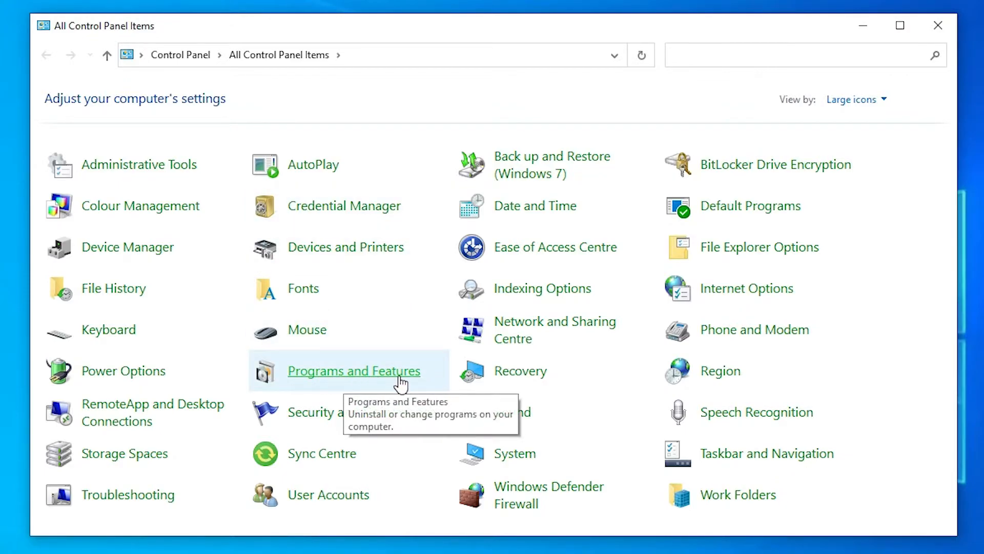
click(353, 371)
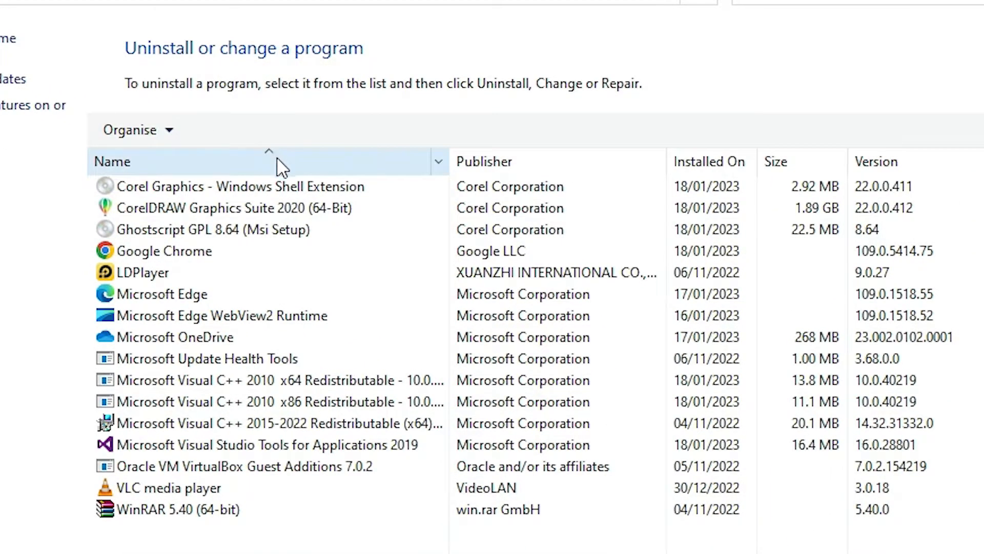
Select CorelDRAW Graphics Suite 2020 (64-Bit) and start Uninstall/Change
click(234, 208)
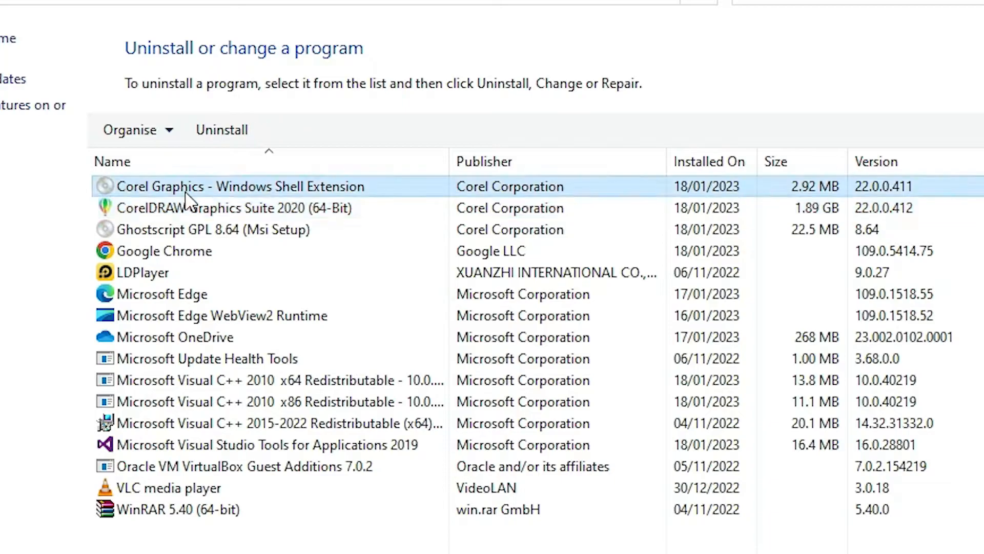
mouse_move(201, 229)
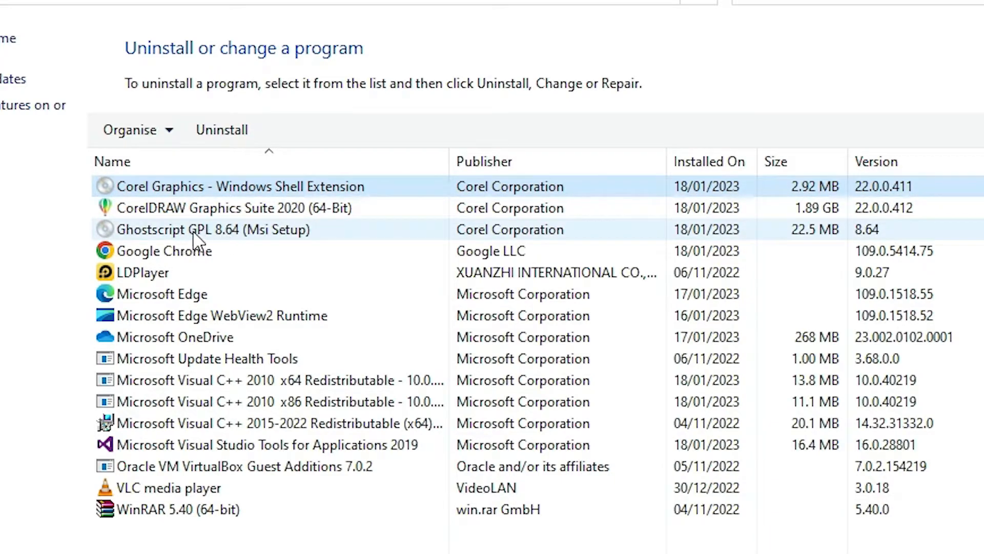
click(213, 229)
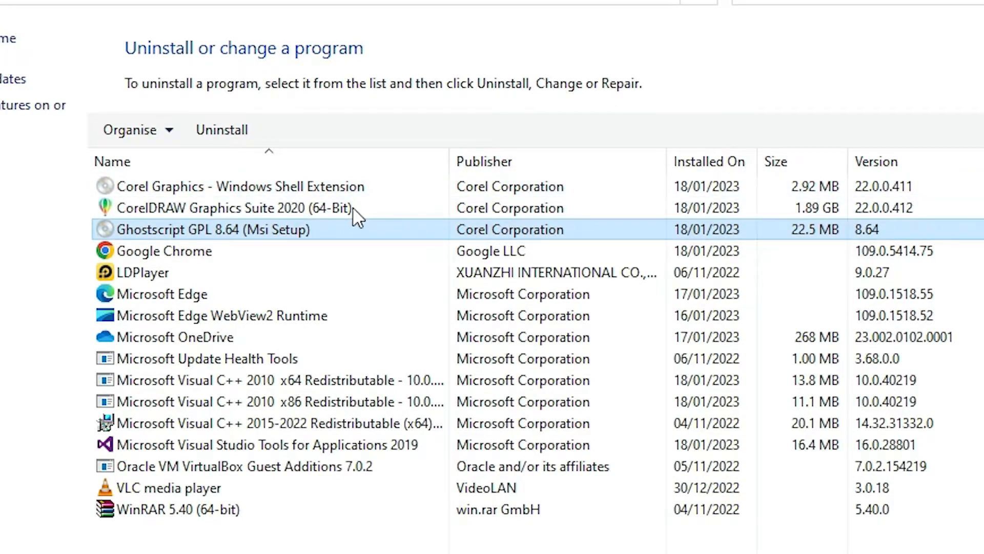
click(233, 208)
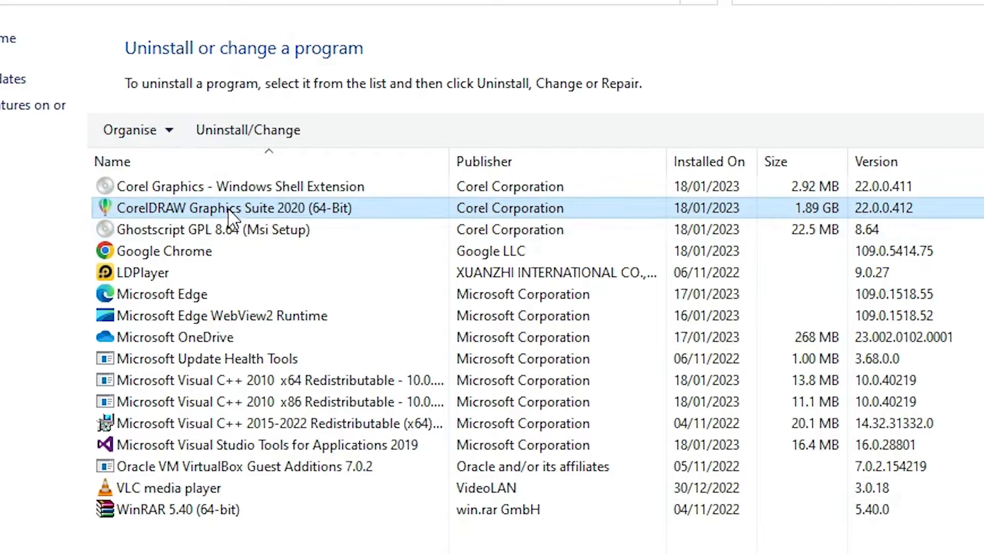
click(249, 130)
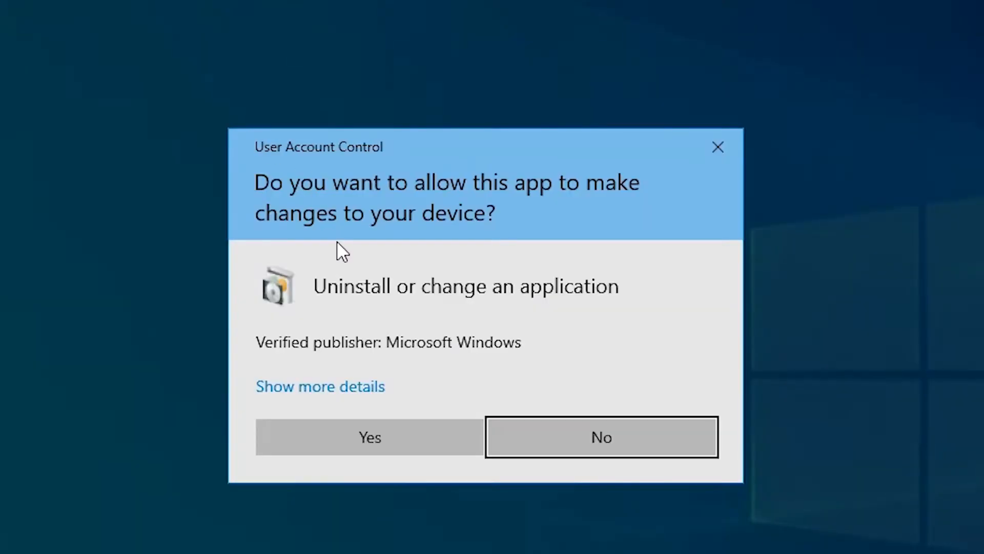
Allow the setup to run, remove the suite with its user files, and finish
click(369, 437)
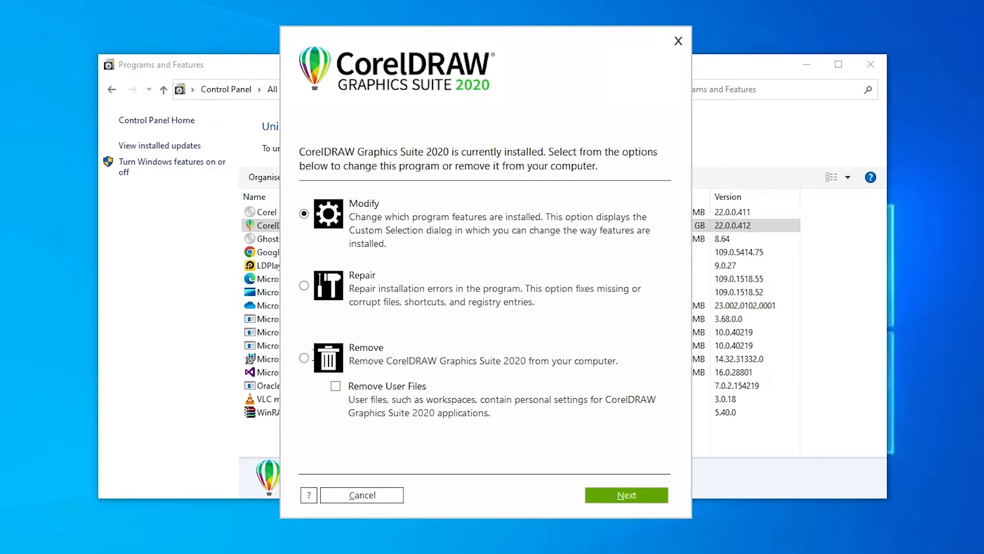
click(303, 357)
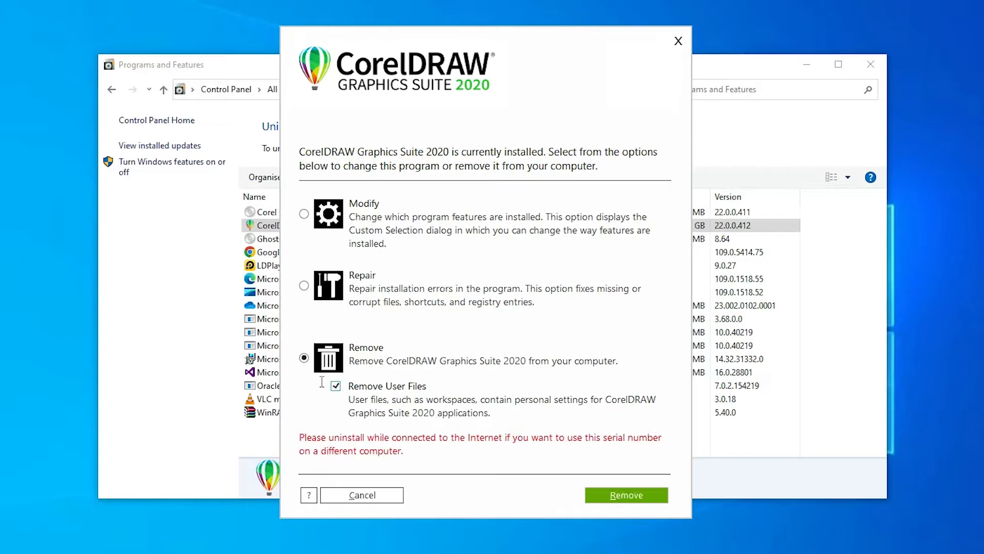
click(625, 494)
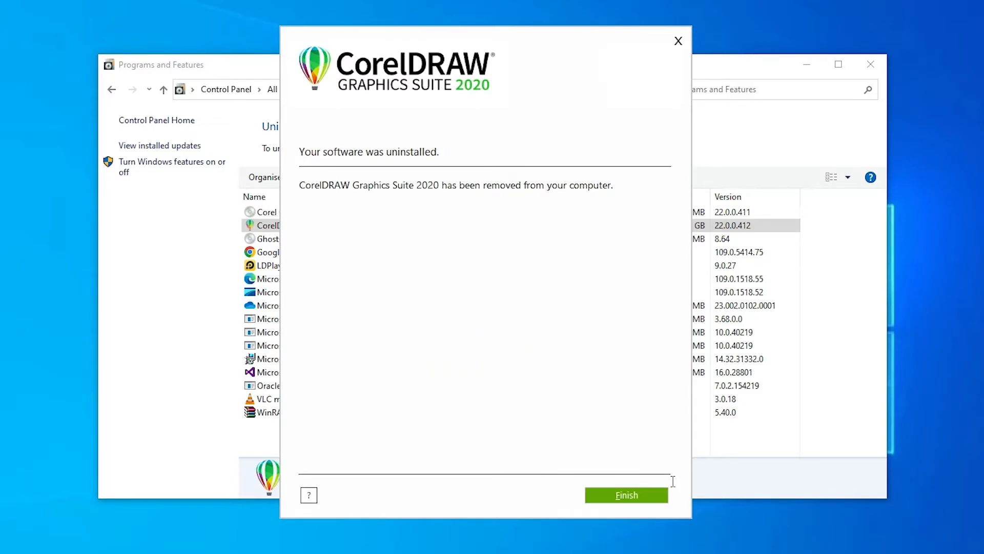
click(626, 494)
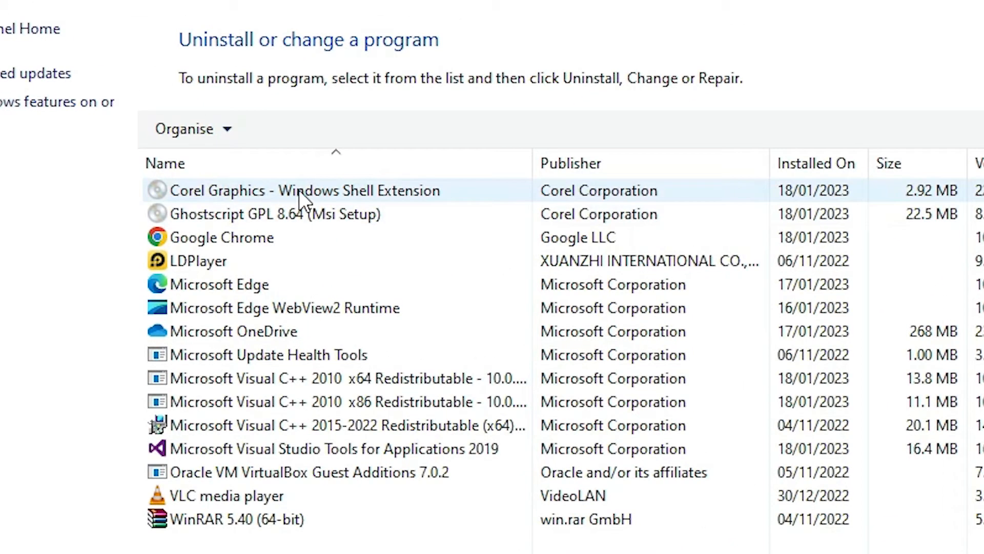
Uninstall Corel Graphics - Windows Shell Extension and confirm the removal
click(296, 191)
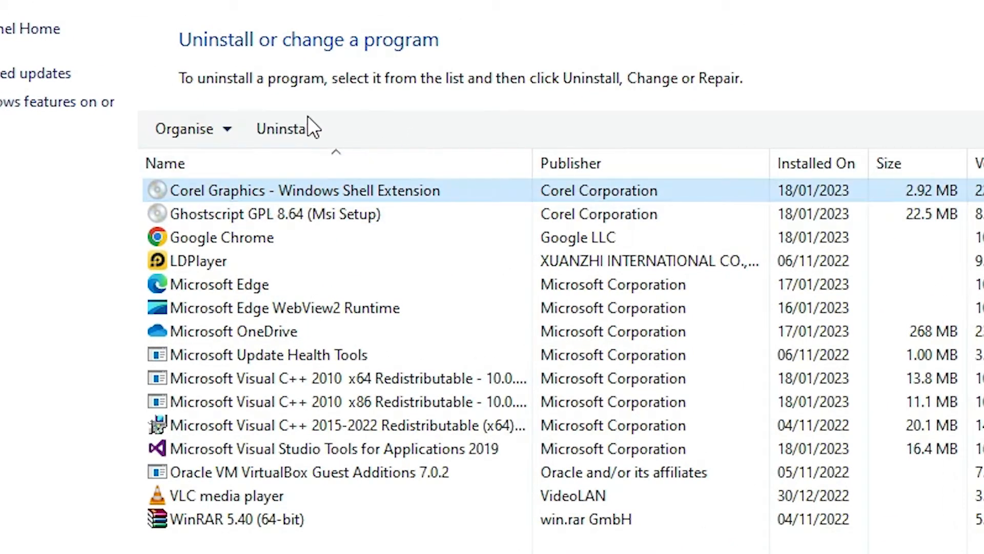
mouse_move(470, 458)
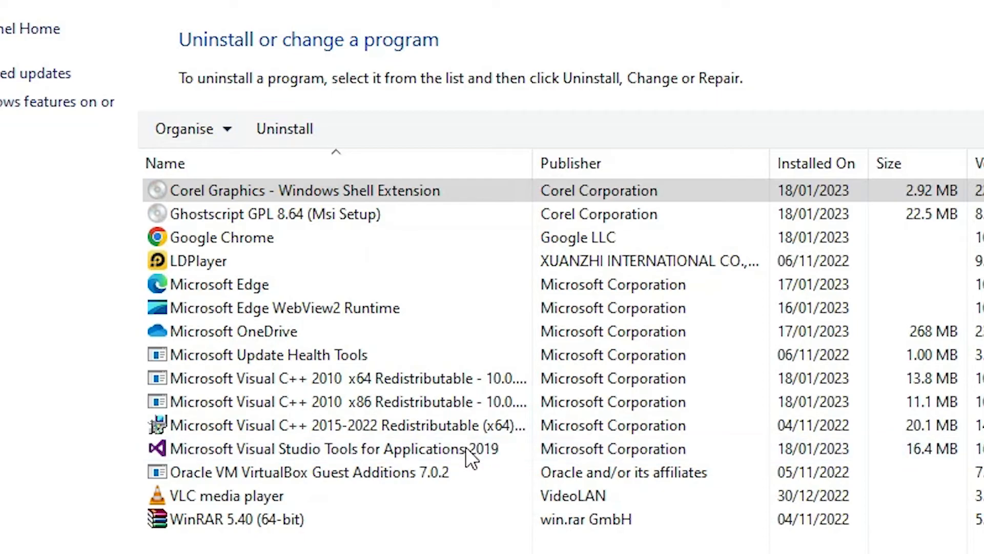
click(284, 130)
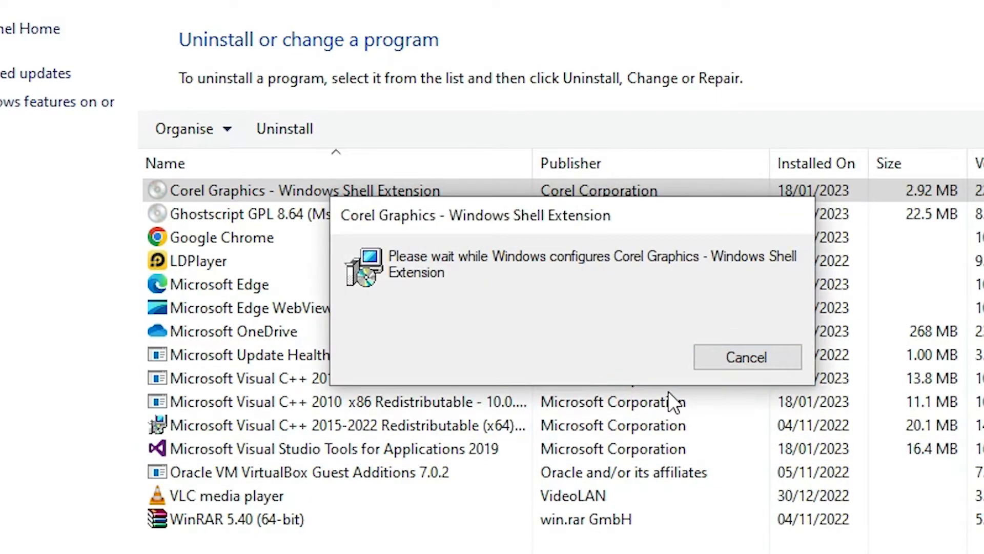
click(746, 356)
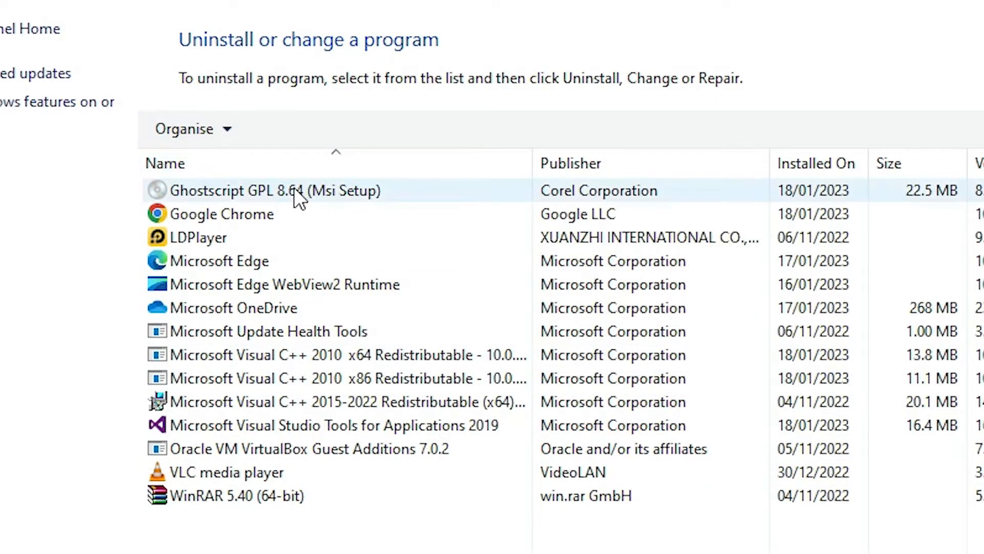
Uninstall Ghostscript GPL 8.64, allow the changes, and close Programs and Features
click(283, 191)
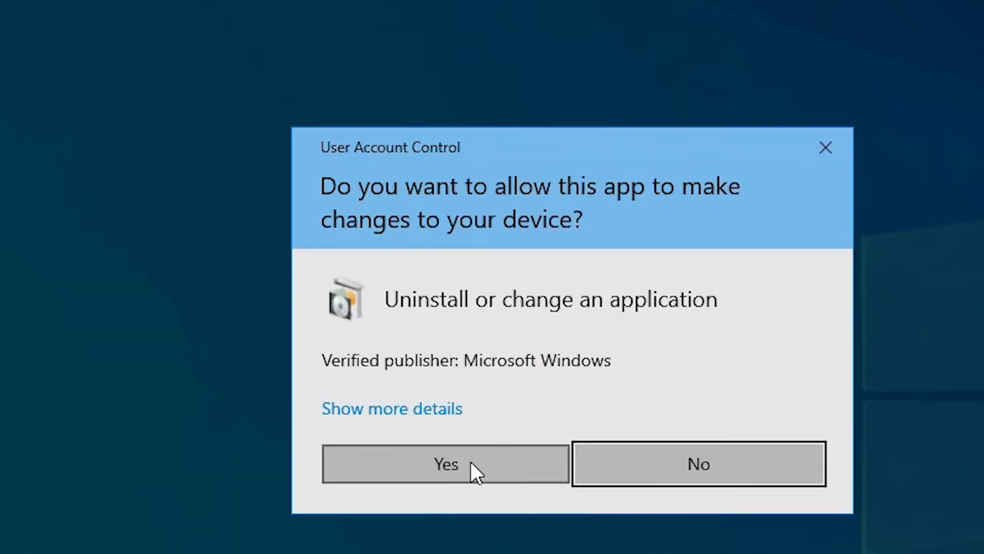
click(445, 463)
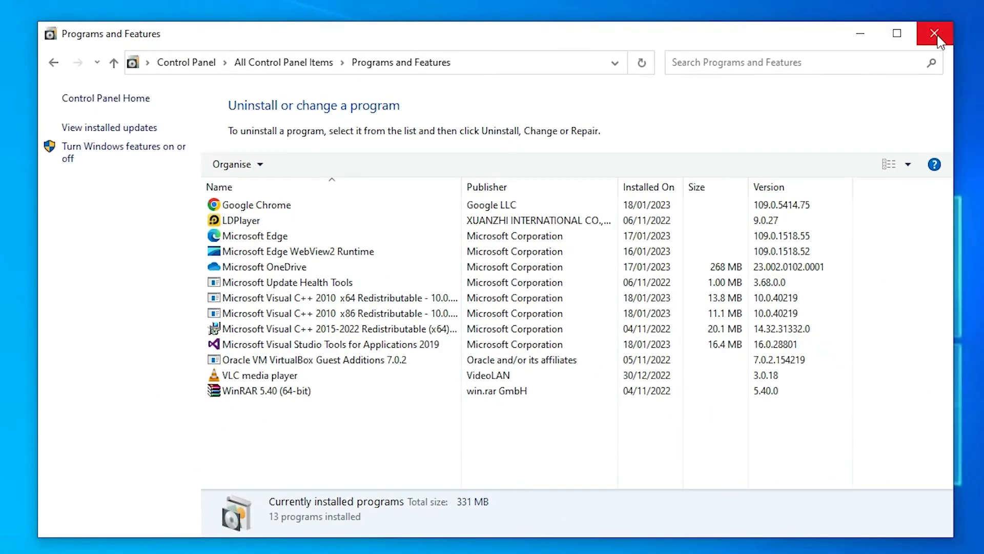
click(935, 33)
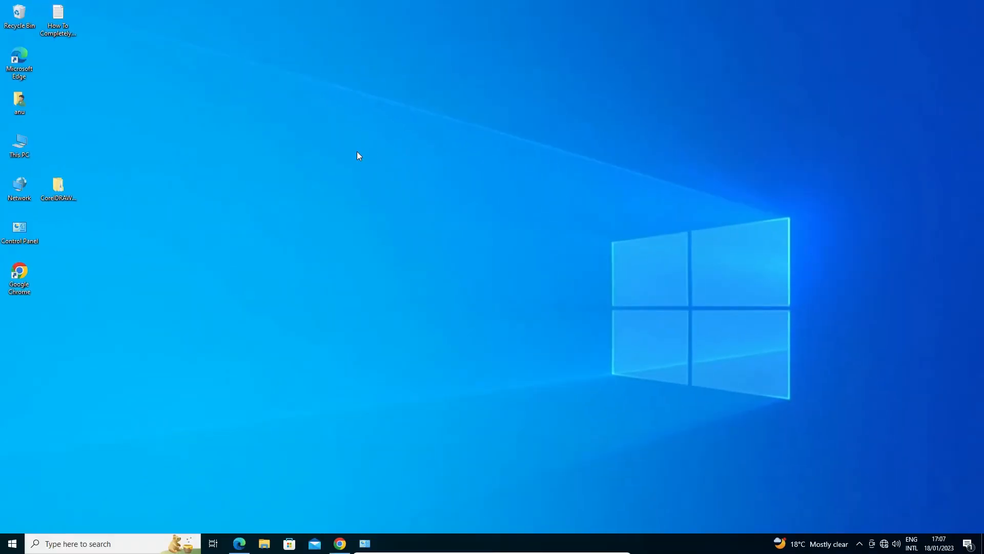